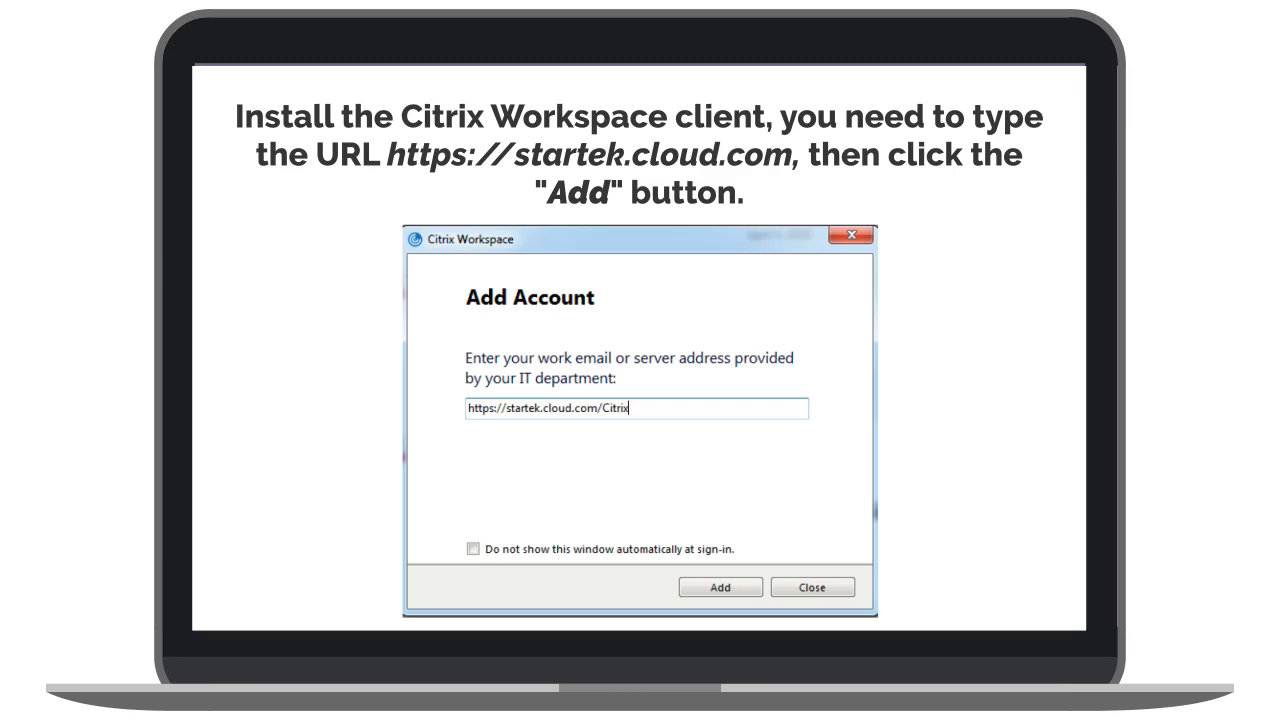
left_click(720, 587)
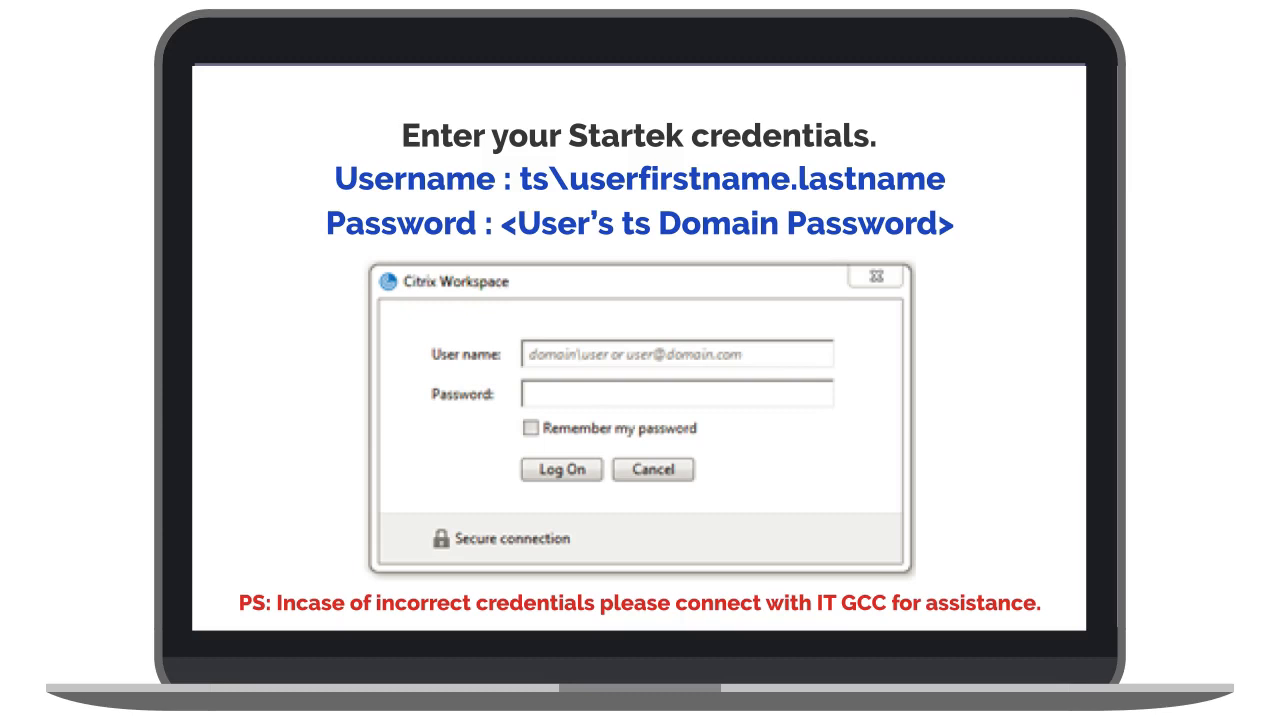
left_click(561, 469)
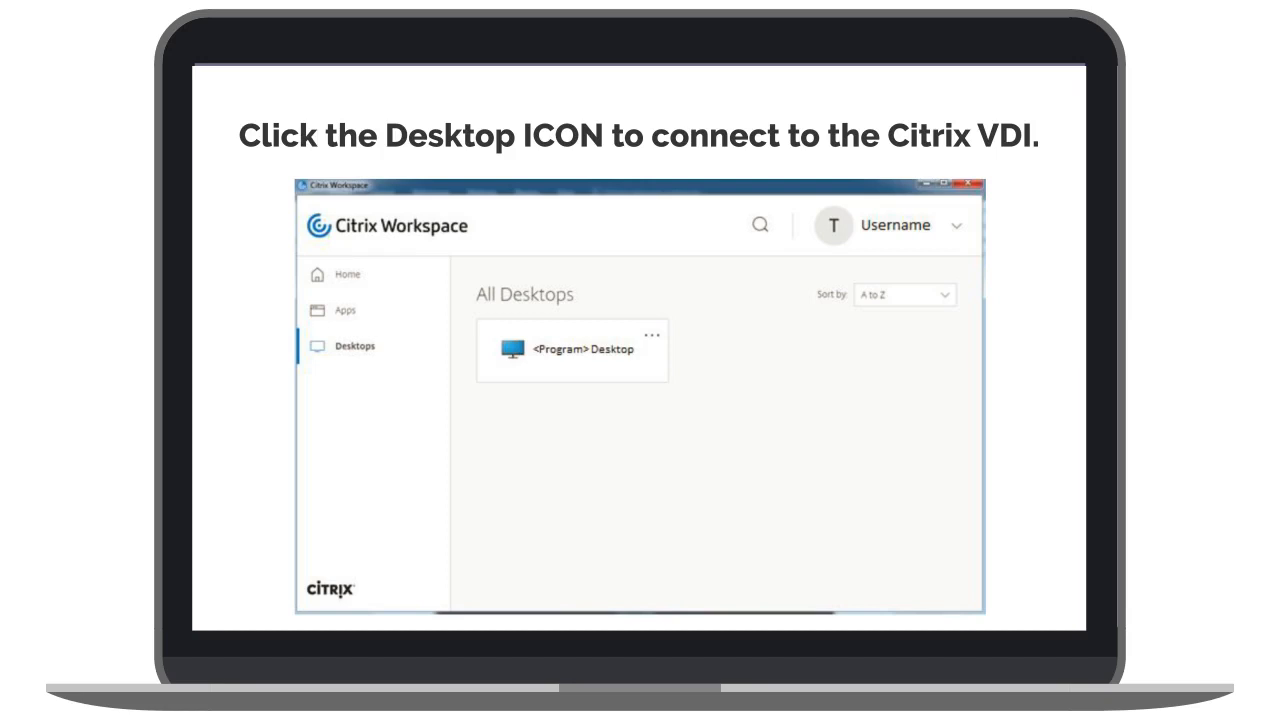
Launch the VDI desktop from All Desktops after logging on as ts\username
left_click(507, 345)
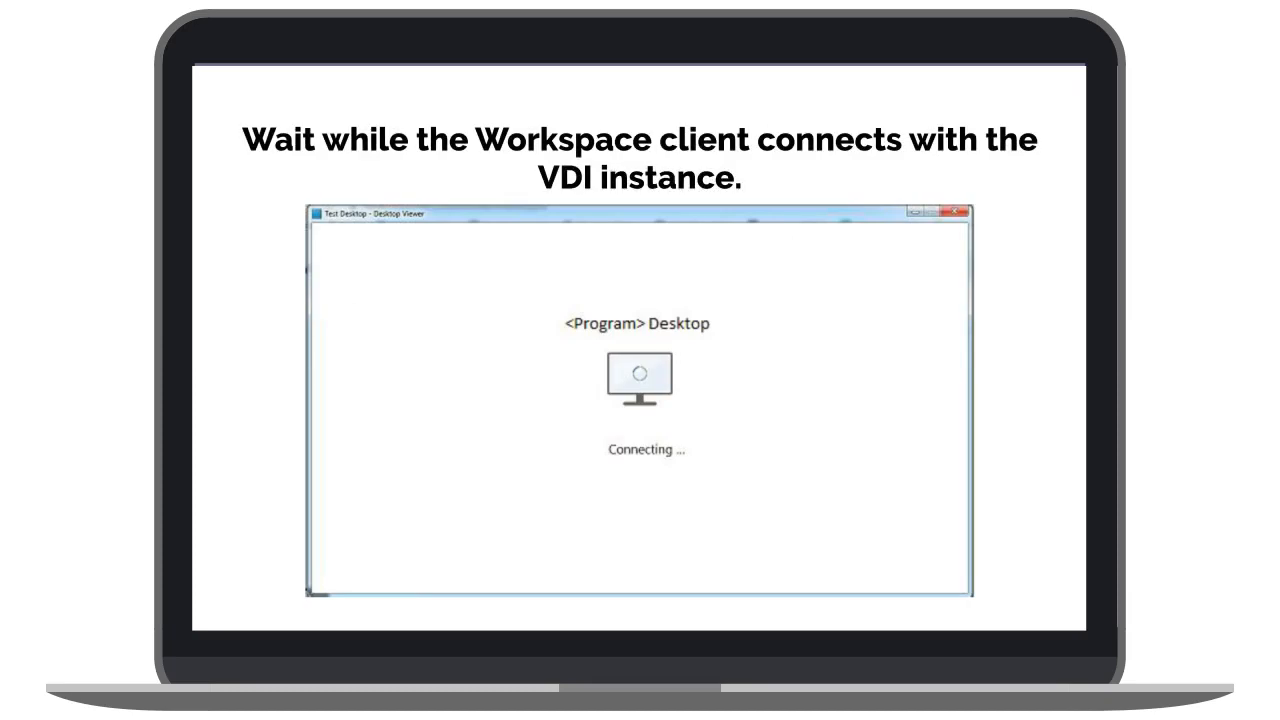